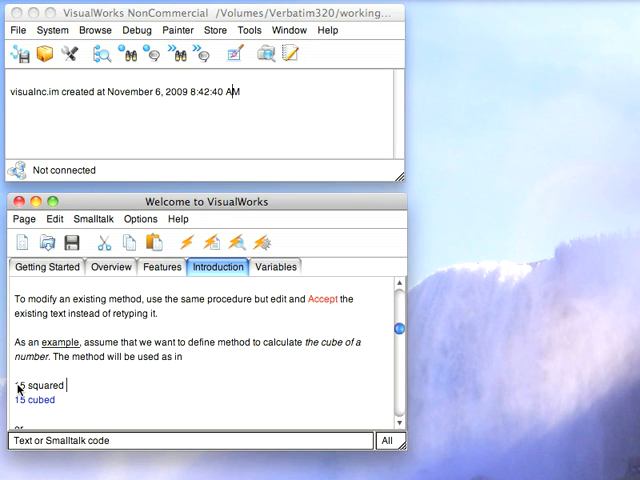
Step: Select the '15 squared' expression and evaluate it, printing 225
{"action": "double_click", "coordinate": [40, 384]}
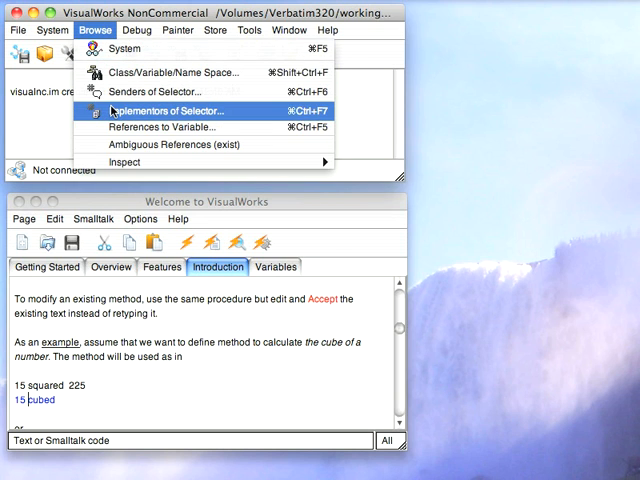
Step: Look up implementors of the selector 'squared', showing ArithmeticValue>>squared
{"action": "left_click", "coordinate": [178, 110]}
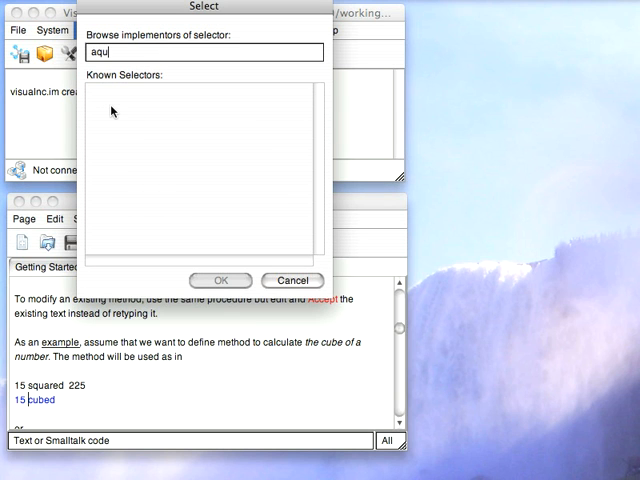
{"action": "type", "text": "ared"}
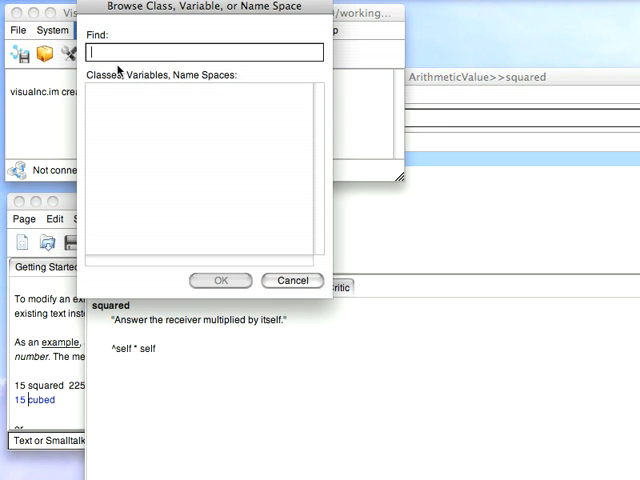
Step: Find 'arithmetic' and pick ArithmeticValue to browse its mathematical functions
{"action": "type", "text": "arithmetic"}
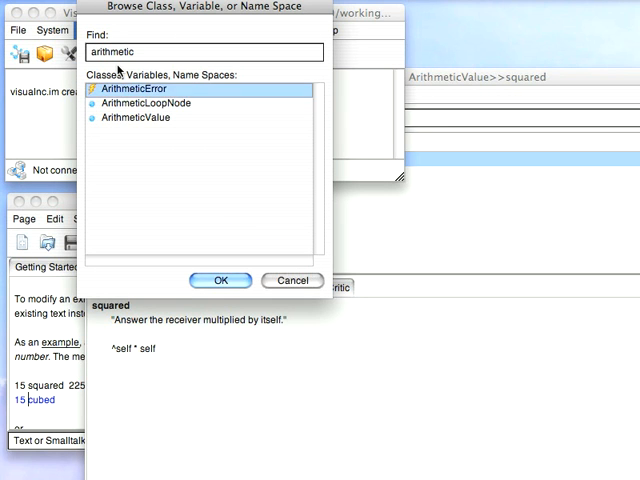
{"action": "left_click", "coordinate": [220, 280]}
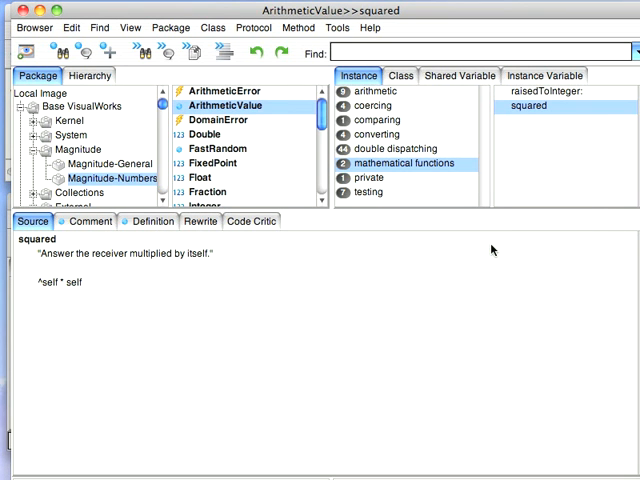
{"action": "mouse_move", "coordinate": [420, 160]}
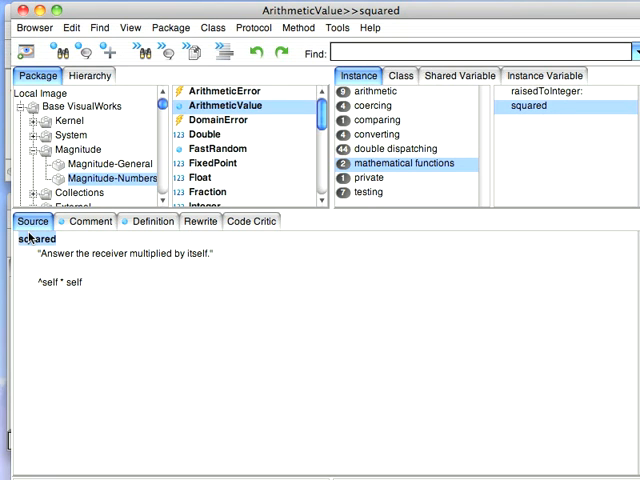
Step: Rewrite the squared method header as 'cubed' to define the new method
{"action": "type", "text": "cubed"}
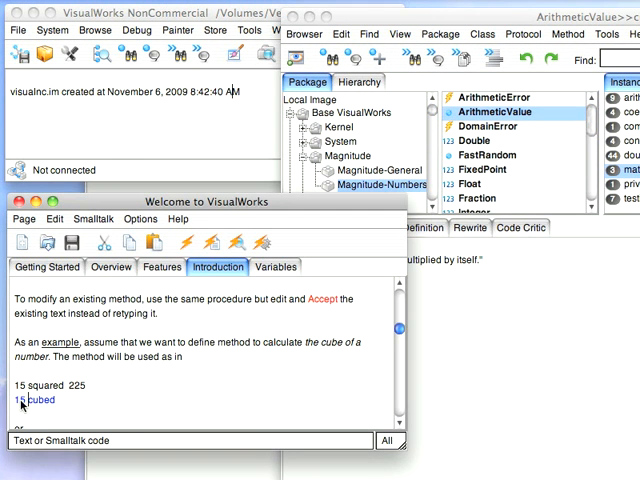
Step: Print 15 cubed as 3375, then enter and print 15.56 cubed as 3767.29
{"action": "right_click", "coordinate": [36, 400]}
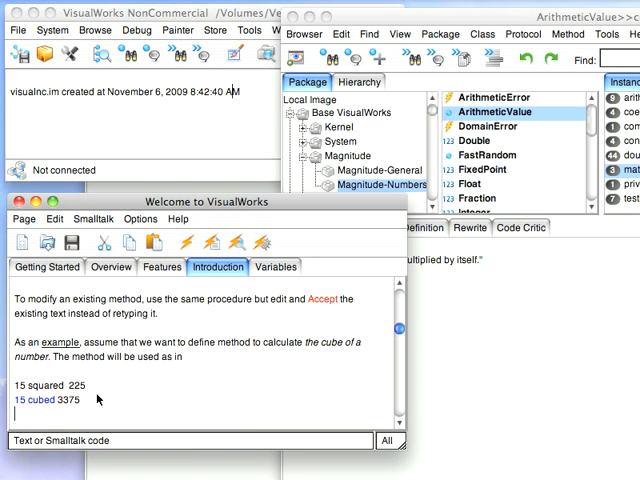
{"action": "type", "text": "15.56"}
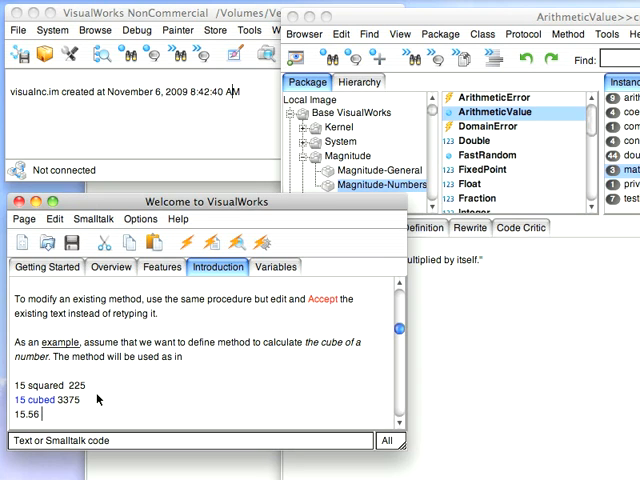
{"action": "type", "text": "cubed"}
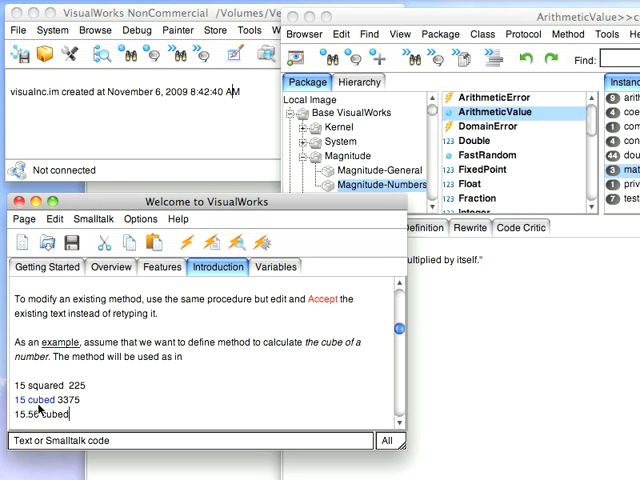
{"action": "right_click", "coordinate": [60, 412]}
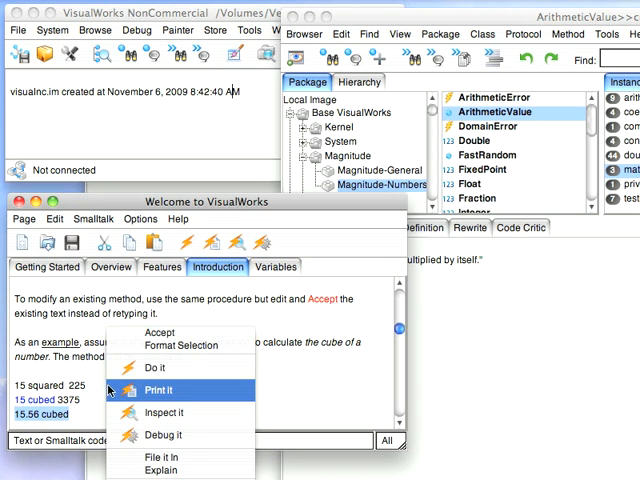
{"action": "left_click", "coordinate": [164, 390]}
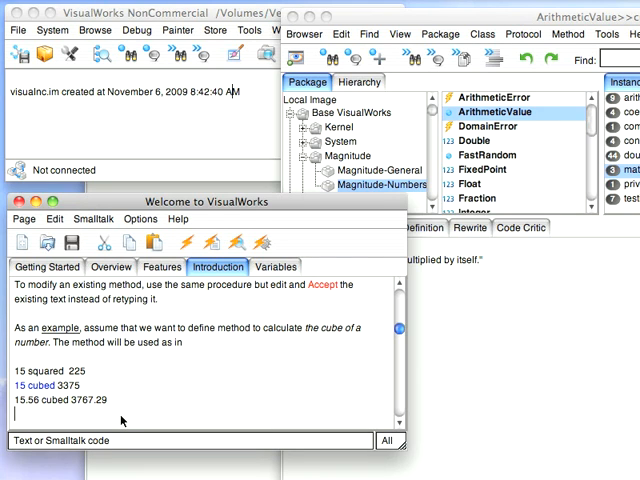
Step: Enter the fraction expression '(1/2) cubed' for evaluation
{"action": "type", "text": "1/2)"}
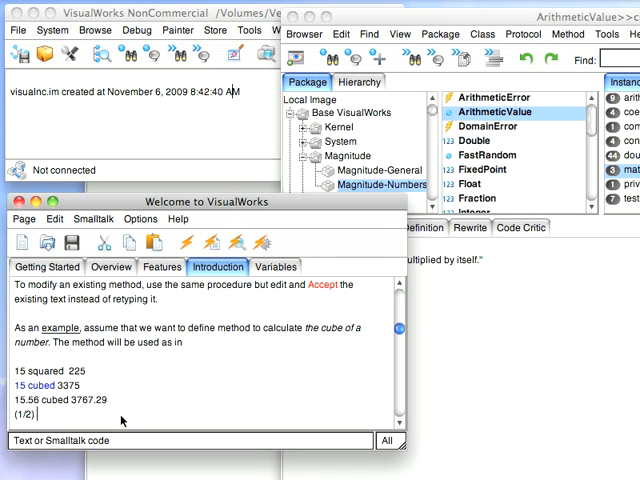
{"action": "type", "text": "cubed"}
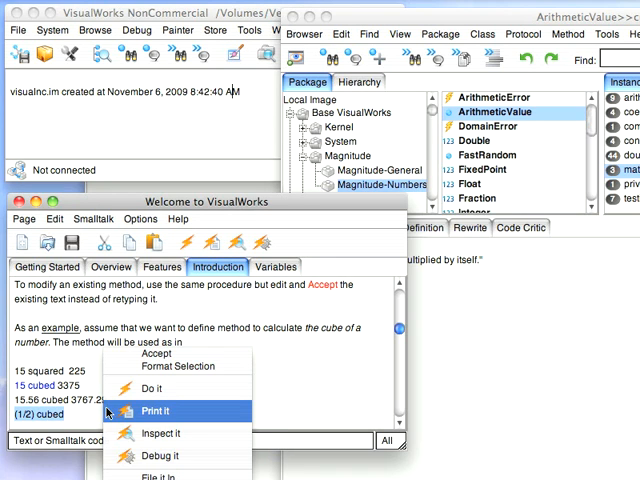
Step: Print (1/2) cubed, then review ArithmeticValue>>cubed beside squared by package
{"action": "left_click", "coordinate": [156, 412]}
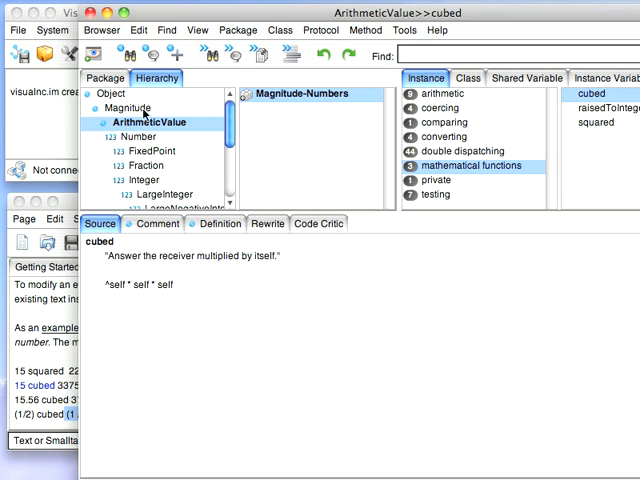
{"action": "left_click", "coordinate": [106, 76]}
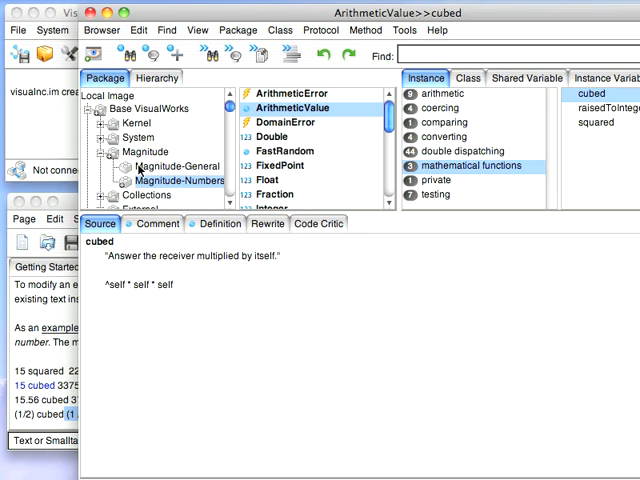